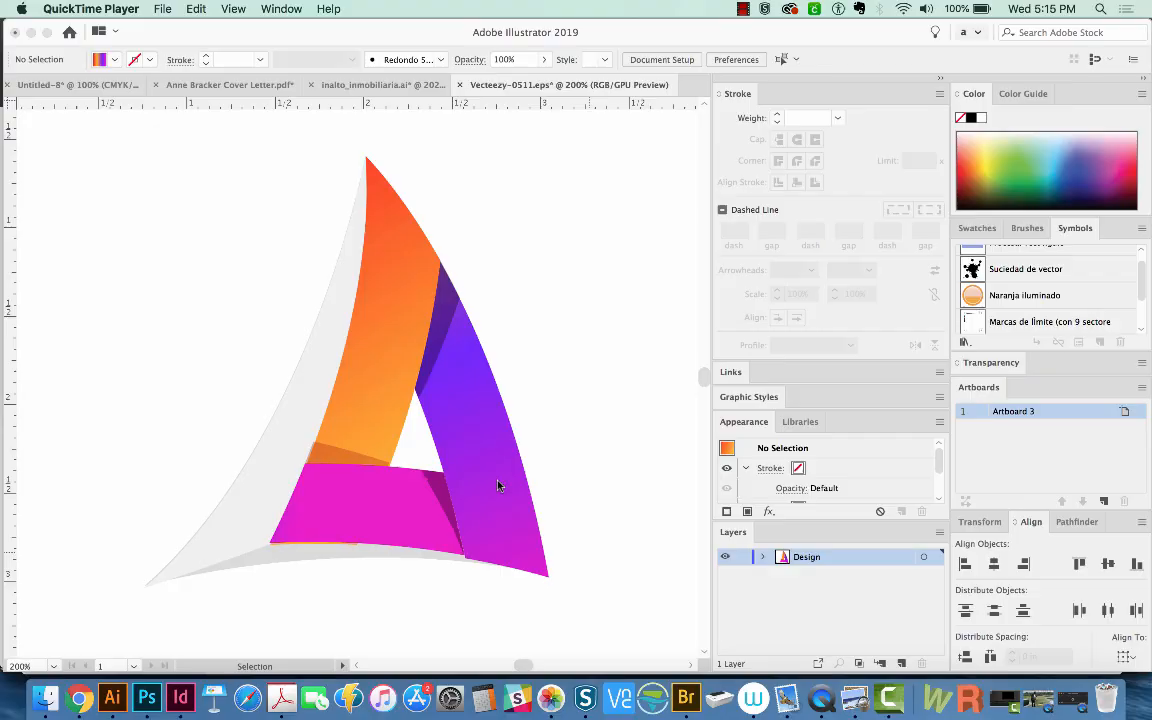
{"action": "mouse_move", "coordinate": [434, 210]}
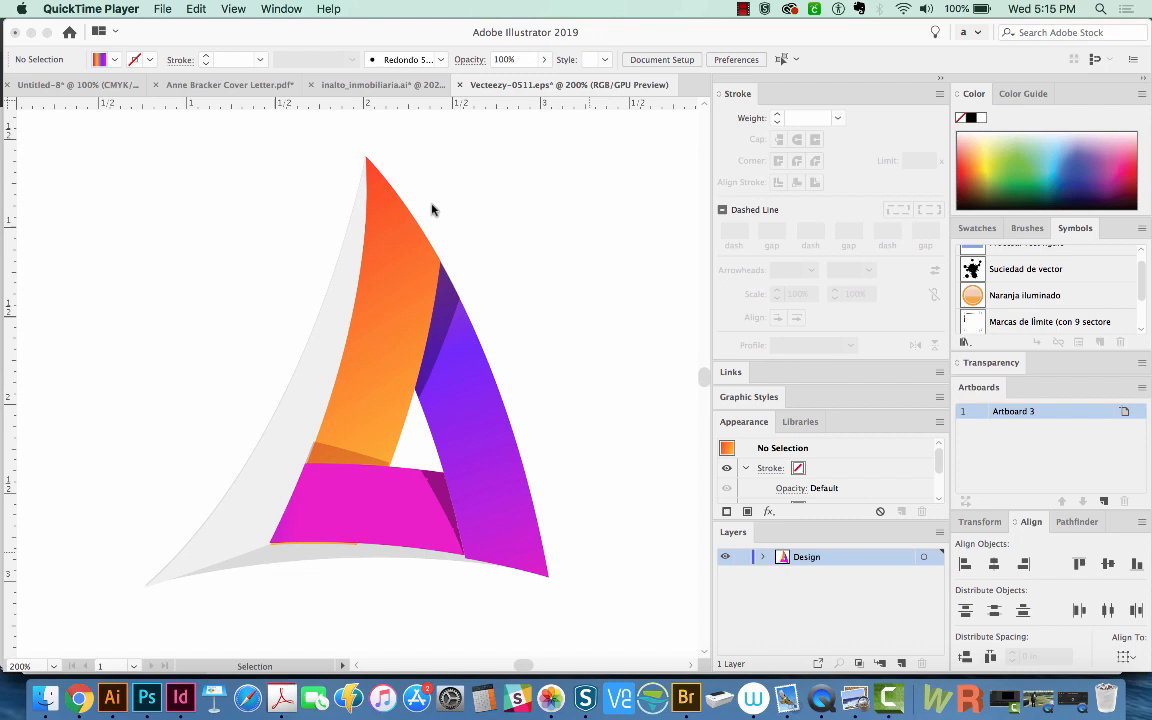
{"action": "mouse_move", "coordinate": [417, 233]}
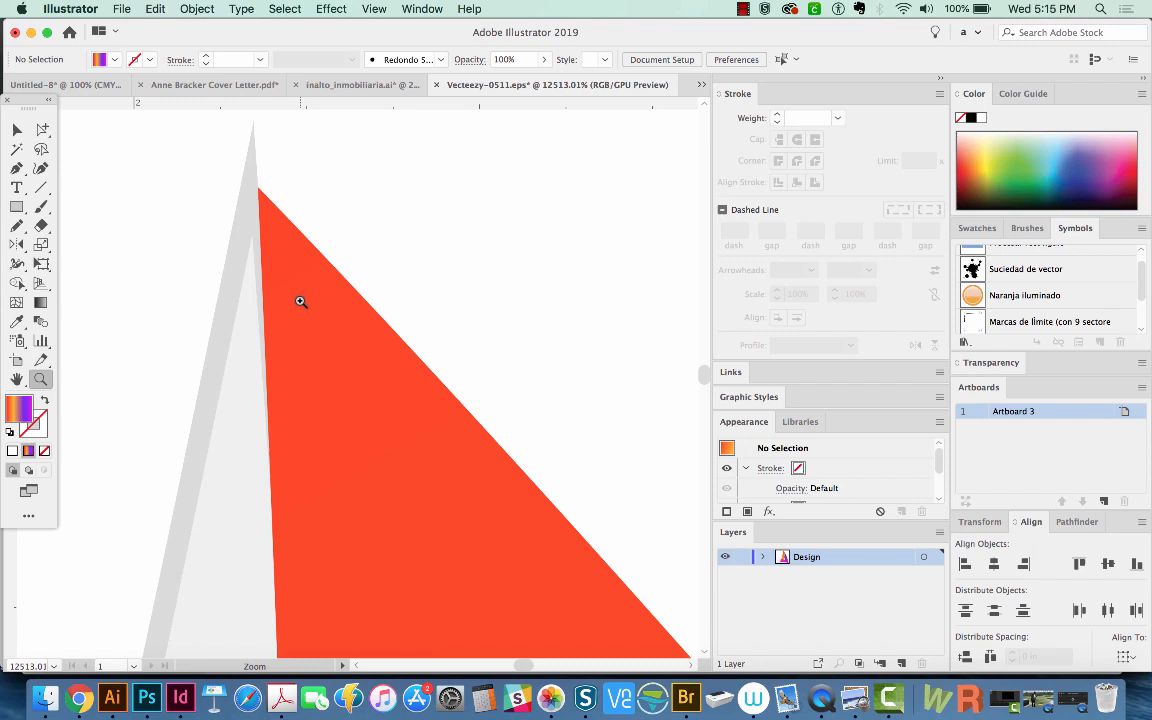
{"action": "mouse_move", "coordinate": [307, 297]}
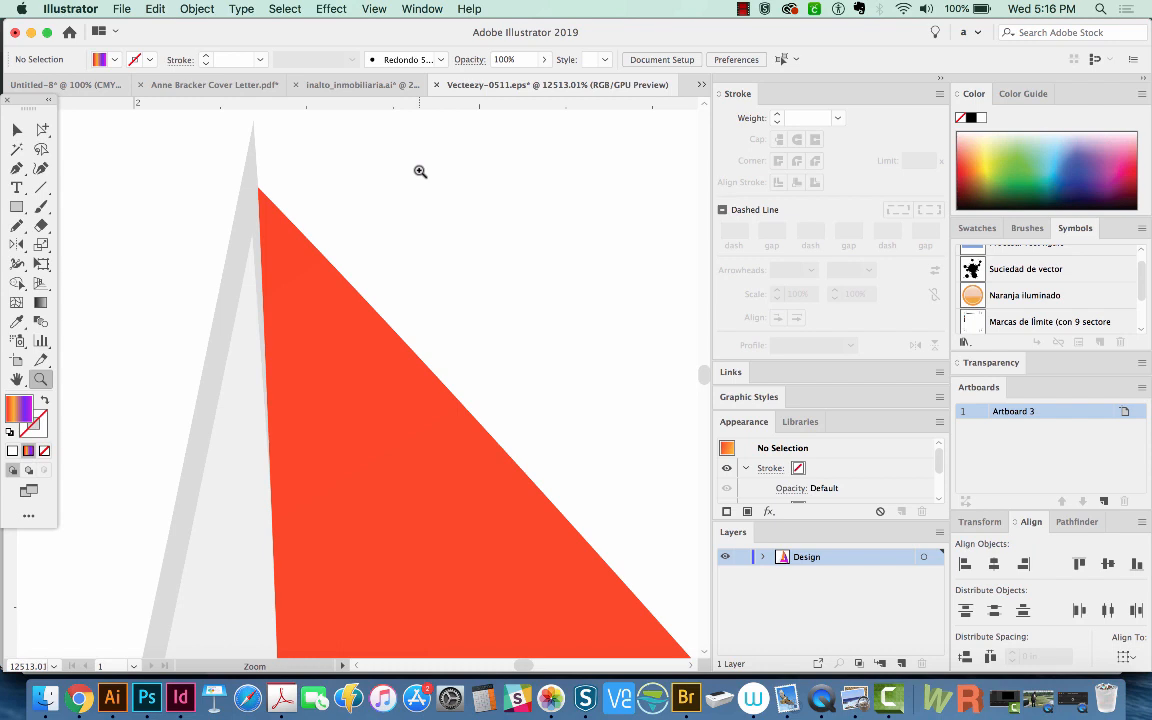
{"action": "mouse_move", "coordinate": [462, 137]}
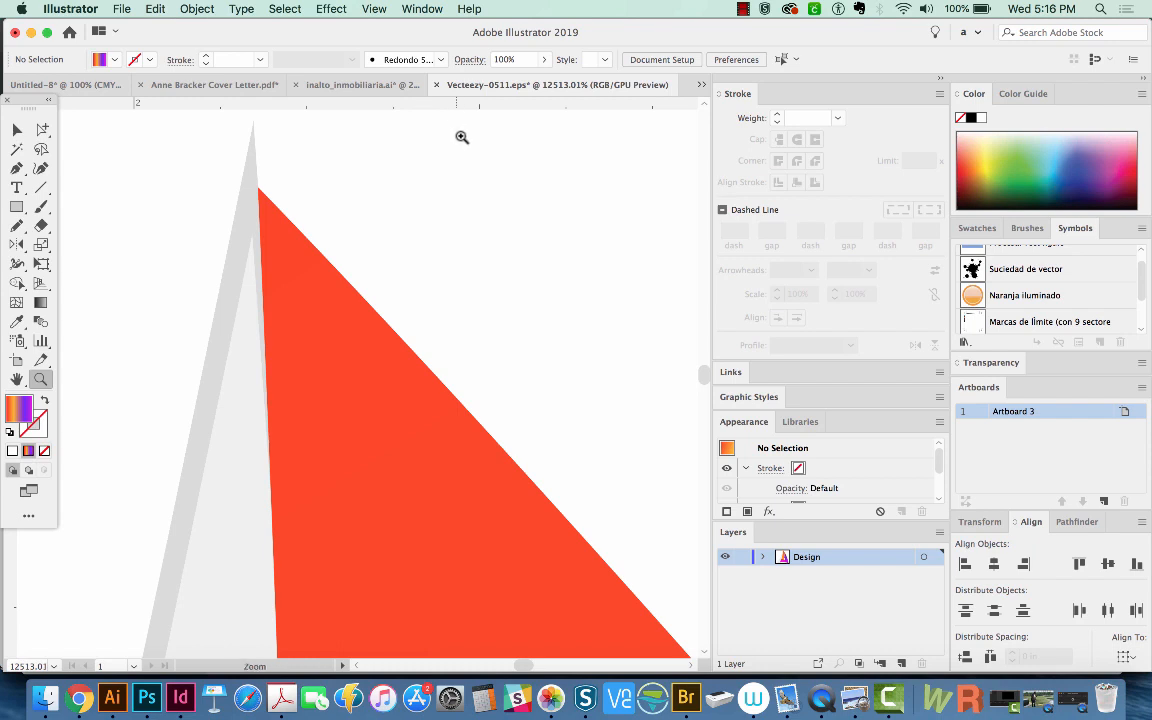
{"action": "mouse_move", "coordinate": [461, 155]}
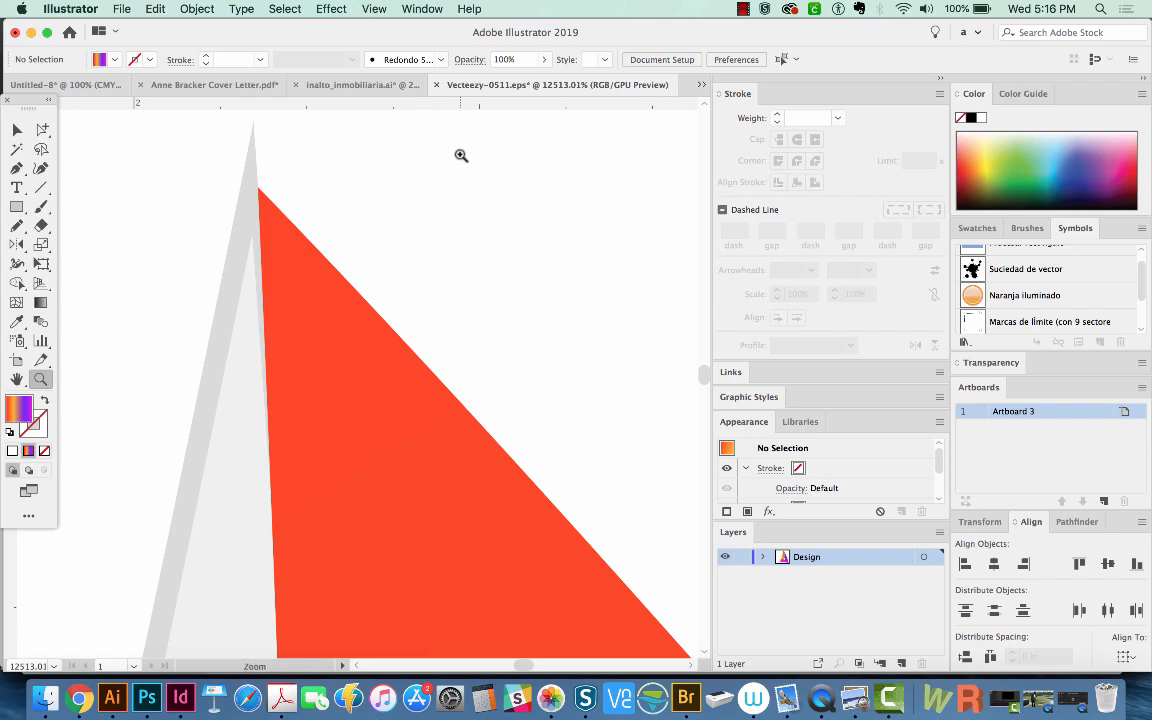
Step: With Snap to Point checked, drag the red triangle's top anchor onto the grey apex
{"action": "left_click", "coordinate": [374, 8]}
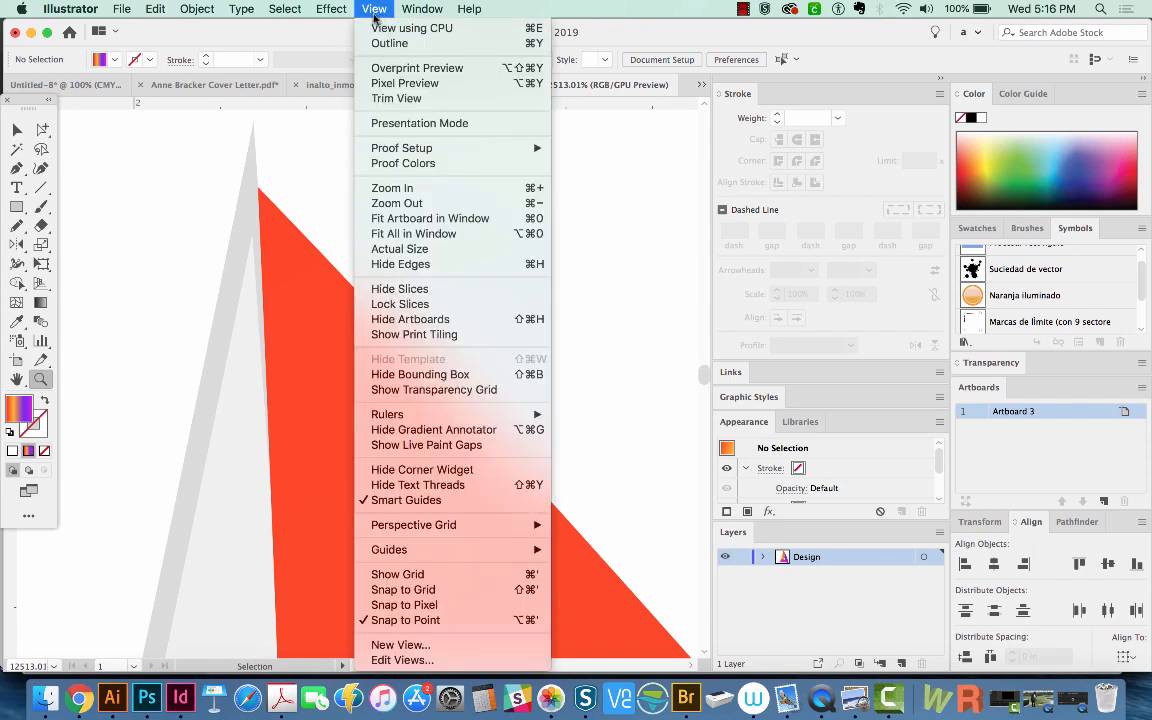
{"action": "mouse_move", "coordinate": [405, 620]}
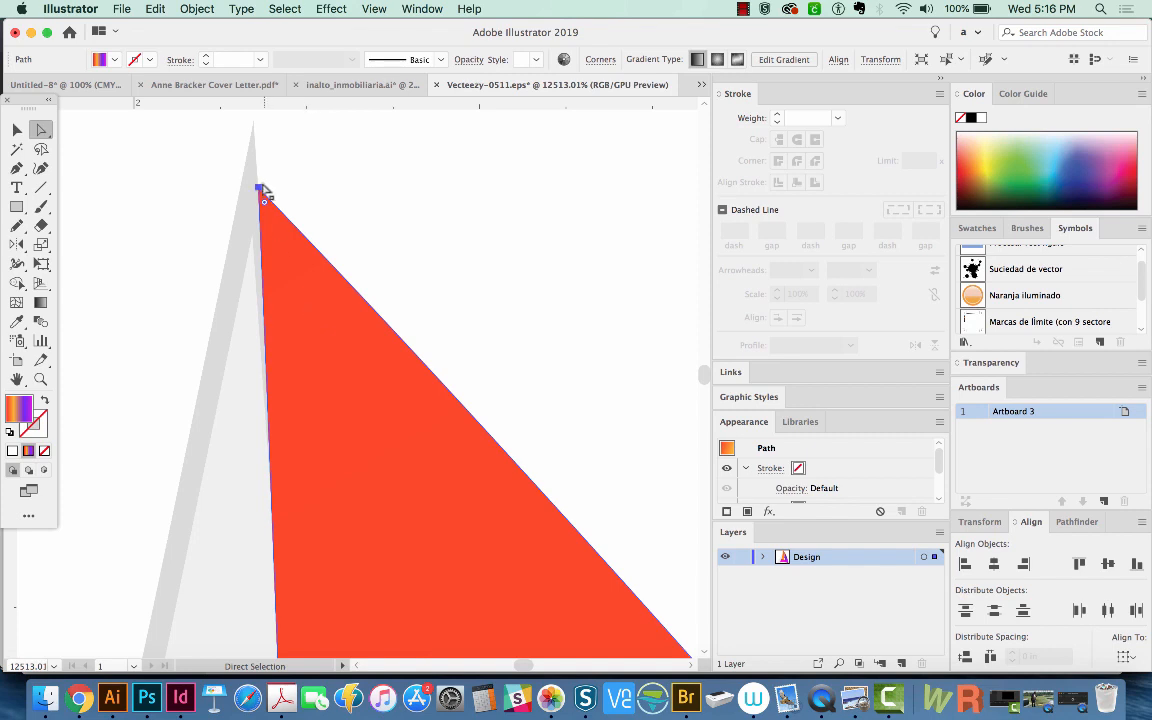
{"action": "mouse_move", "coordinate": [42, 131]}
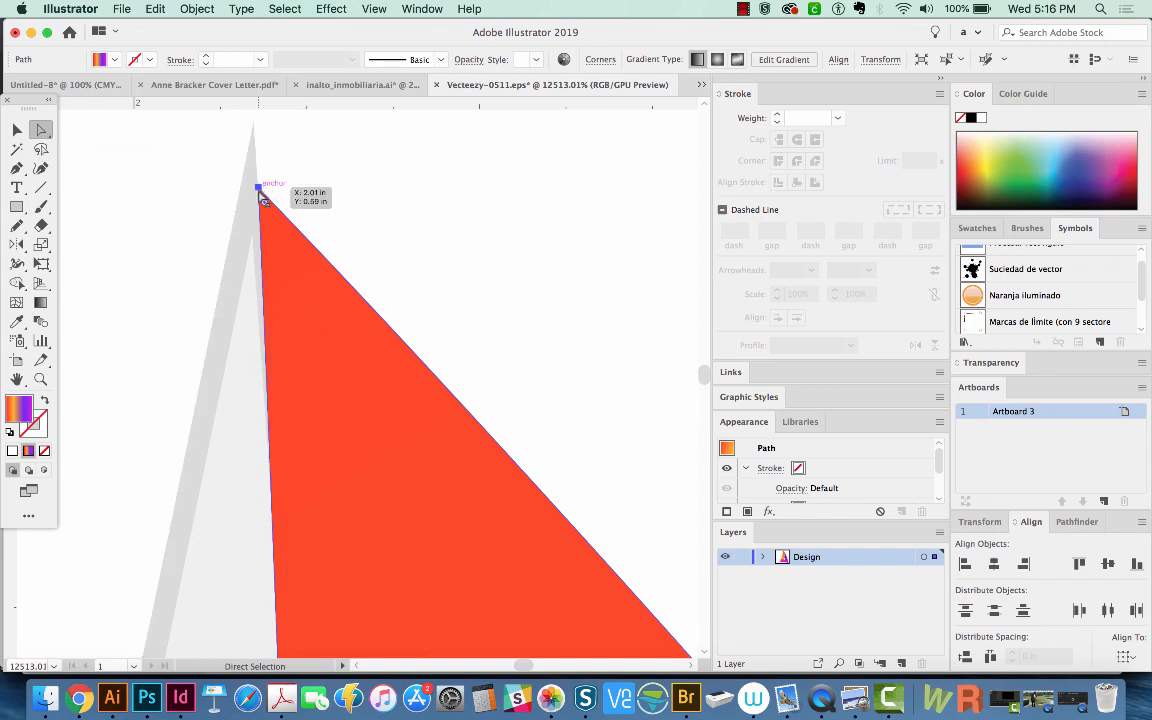
{"action": "left_click_drag", "start_coordinate": [265, 198], "coordinate": [253, 130]}
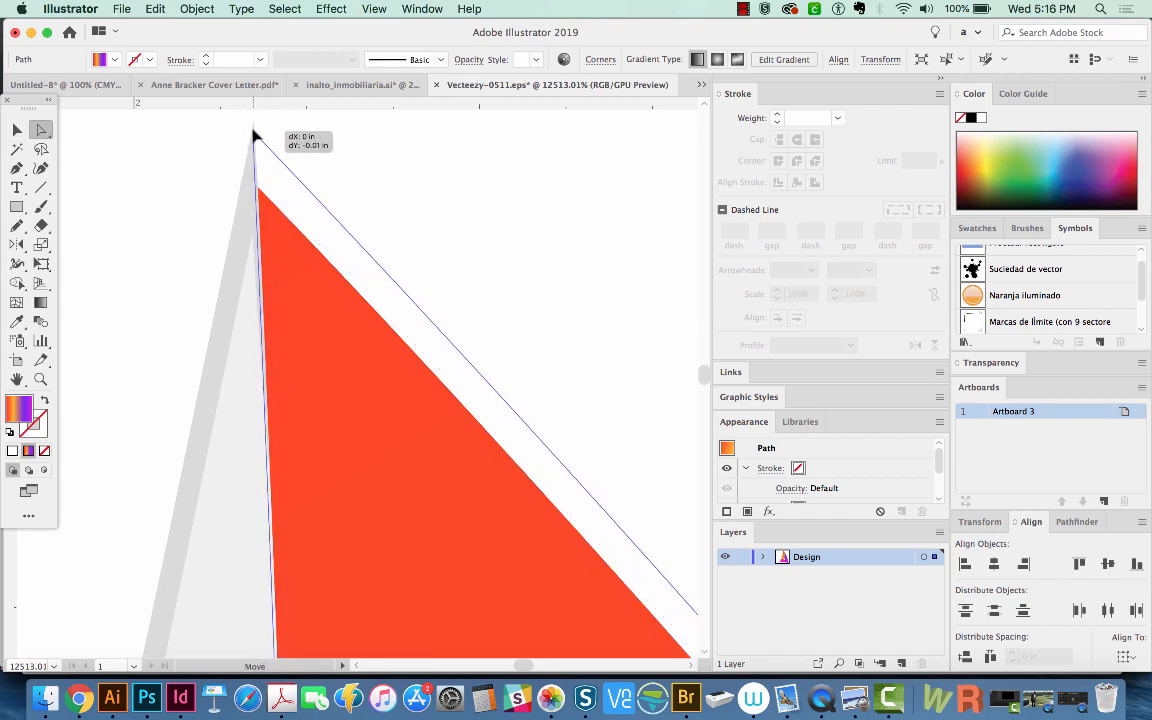
{"action": "left_click_drag", "start_coordinate": [256, 139], "coordinate": [256, 128]}
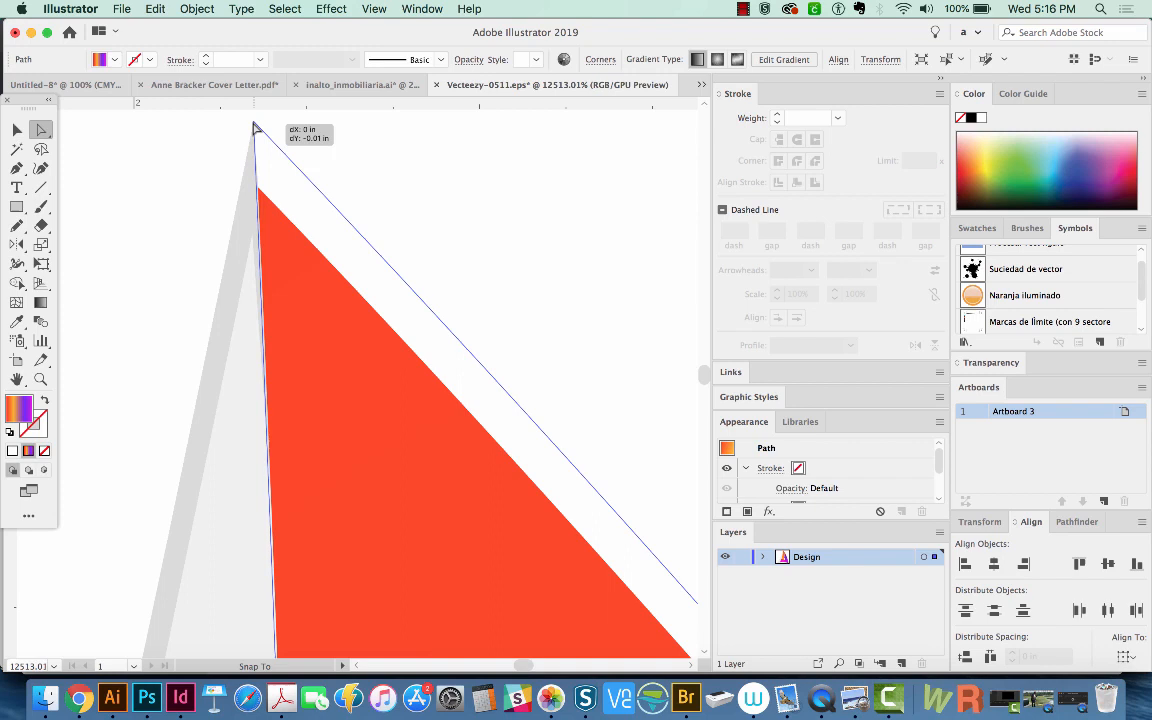
{"action": "left_click_drag", "start_coordinate": [255, 130], "coordinate": [255, 138]}
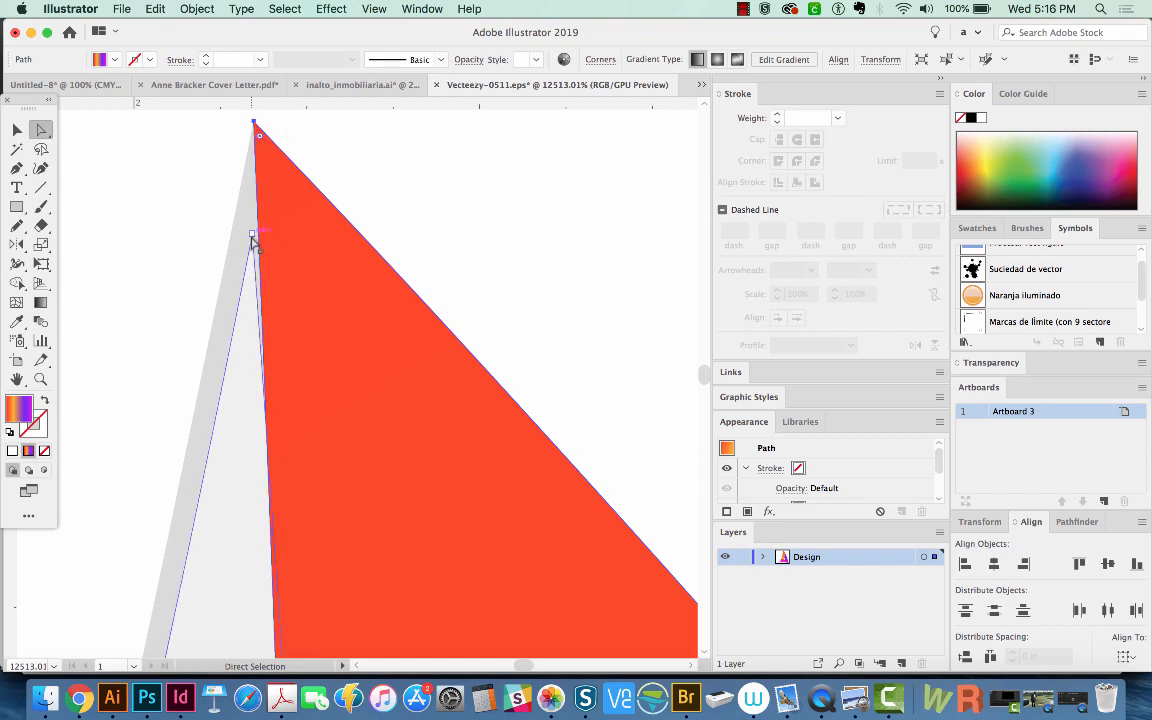
{"action": "left_click_drag", "start_coordinate": [258, 134], "coordinate": [253, 130]}
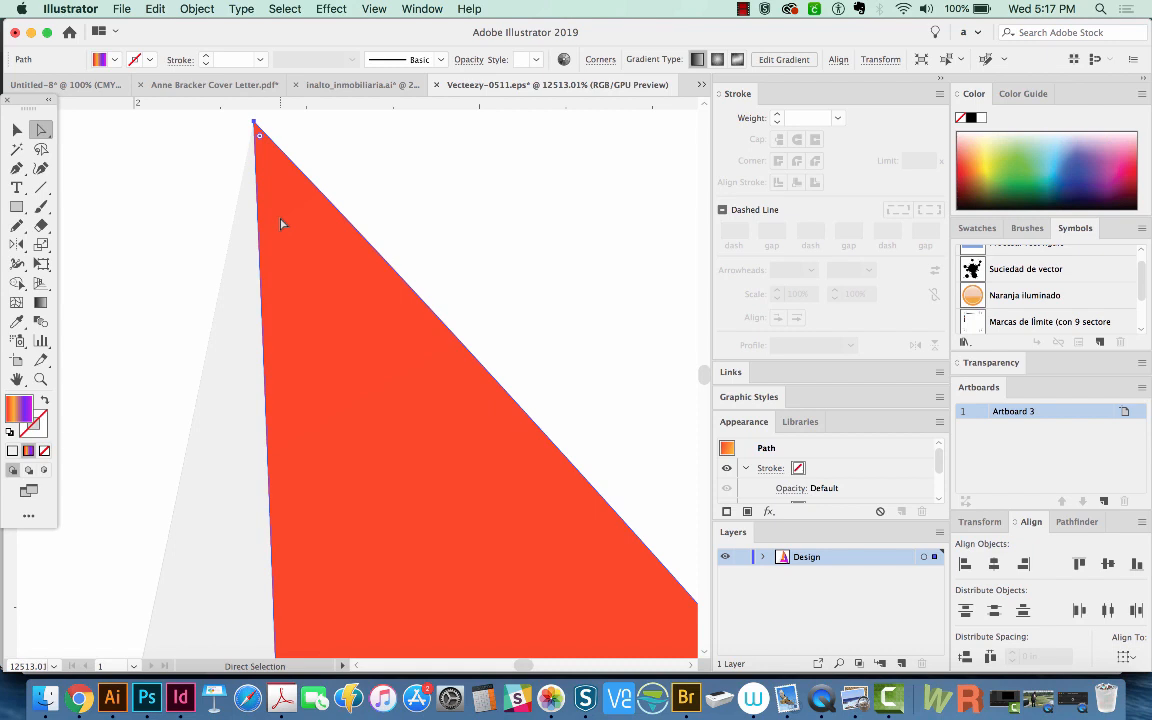
{"action": "mouse_move", "coordinate": [307, 212]}
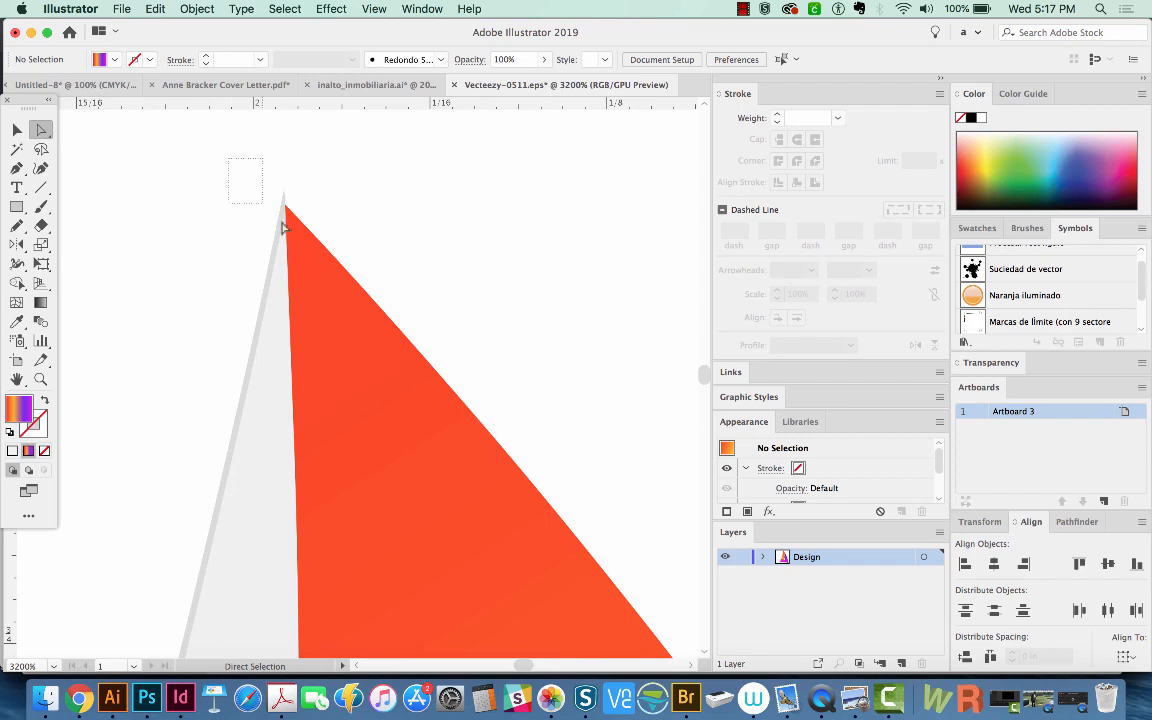
Step: Select the overlapping anchor points at the triangle's top tip
{"action": "left_click", "coordinate": [285, 210]}
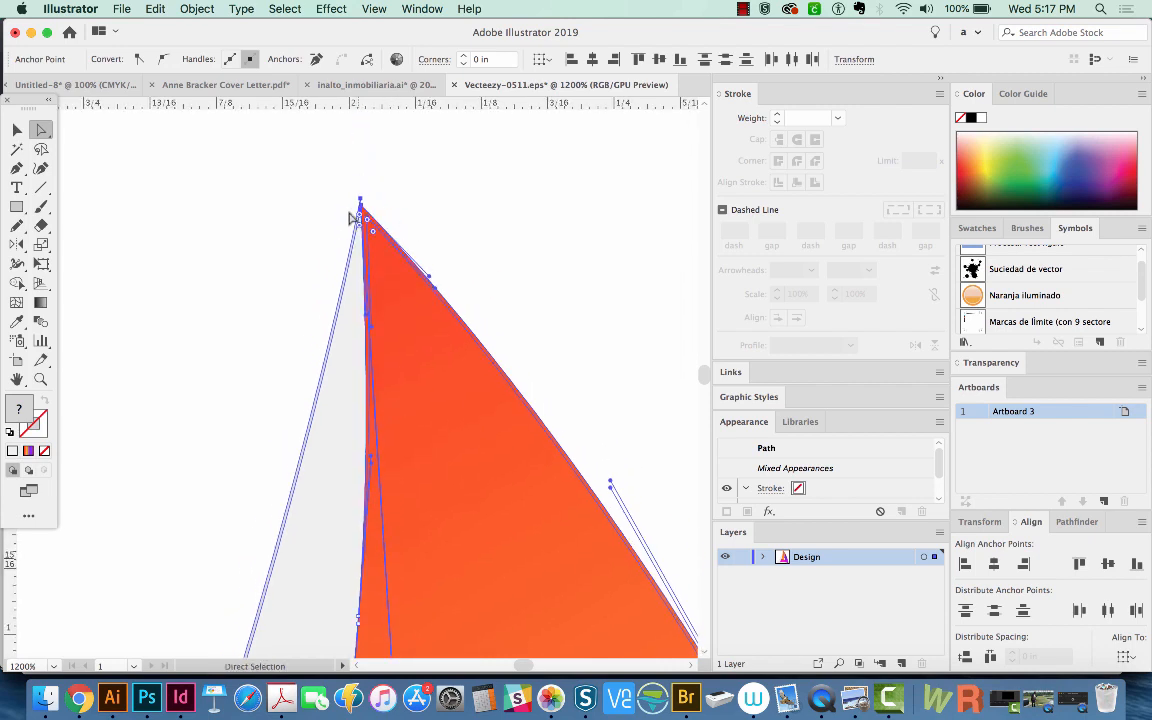
{"action": "mouse_move", "coordinate": [605, 370]}
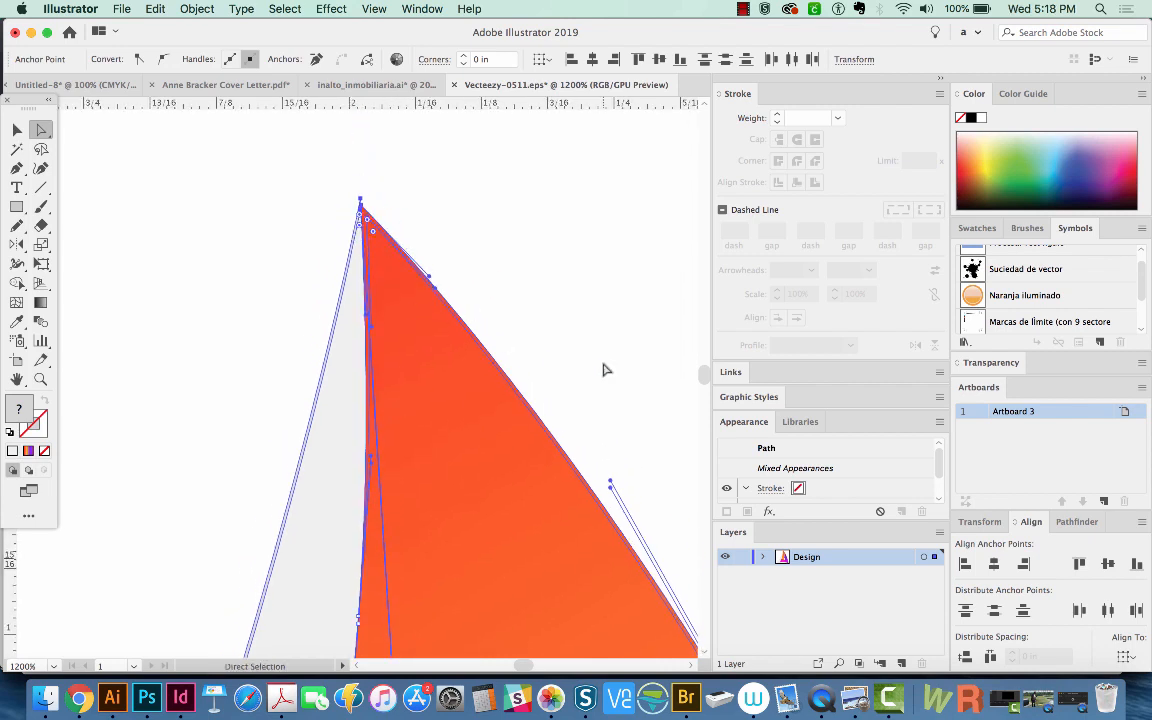
{"action": "mouse_move", "coordinate": [603, 497]}
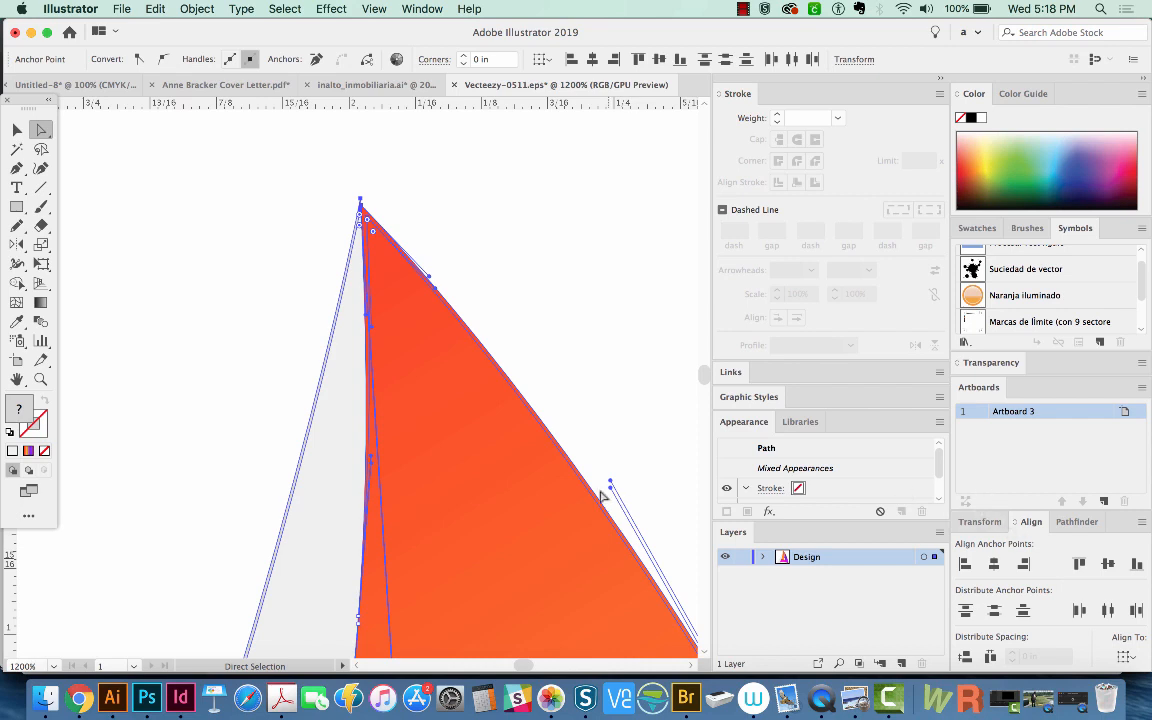
{"action": "mouse_move", "coordinate": [1043, 565]}
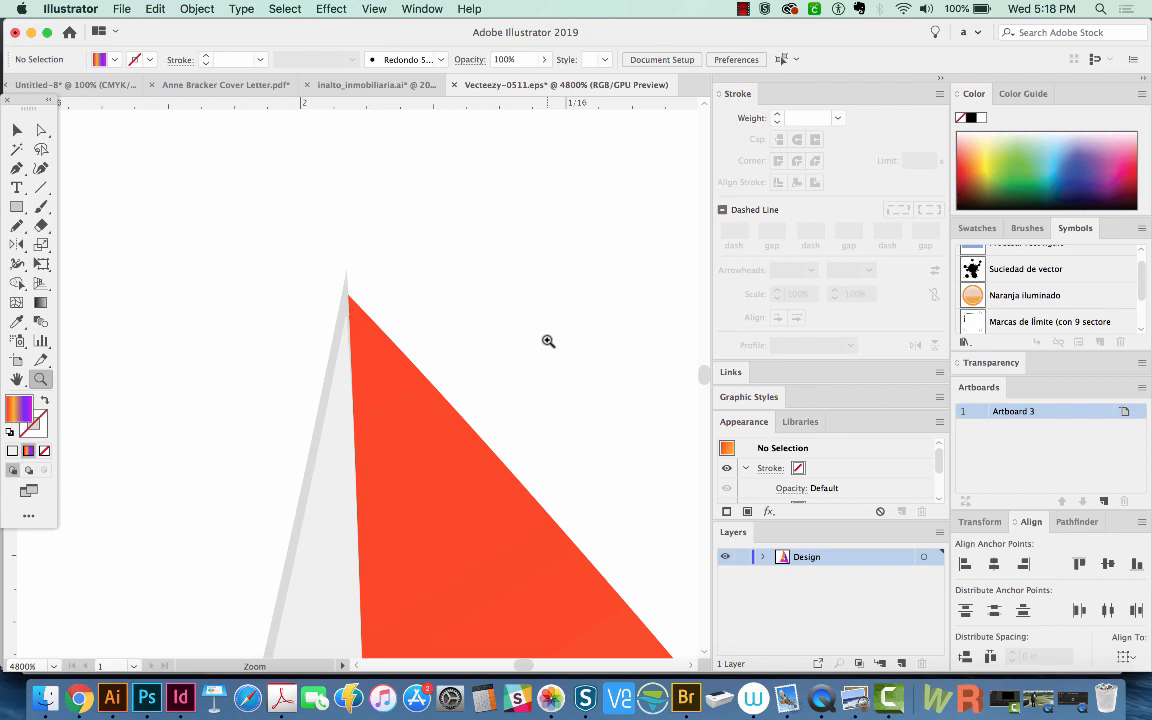
Step: Zoom into the tip and average the selected anchors on both axes
{"action": "left_click", "coordinate": [41, 148]}
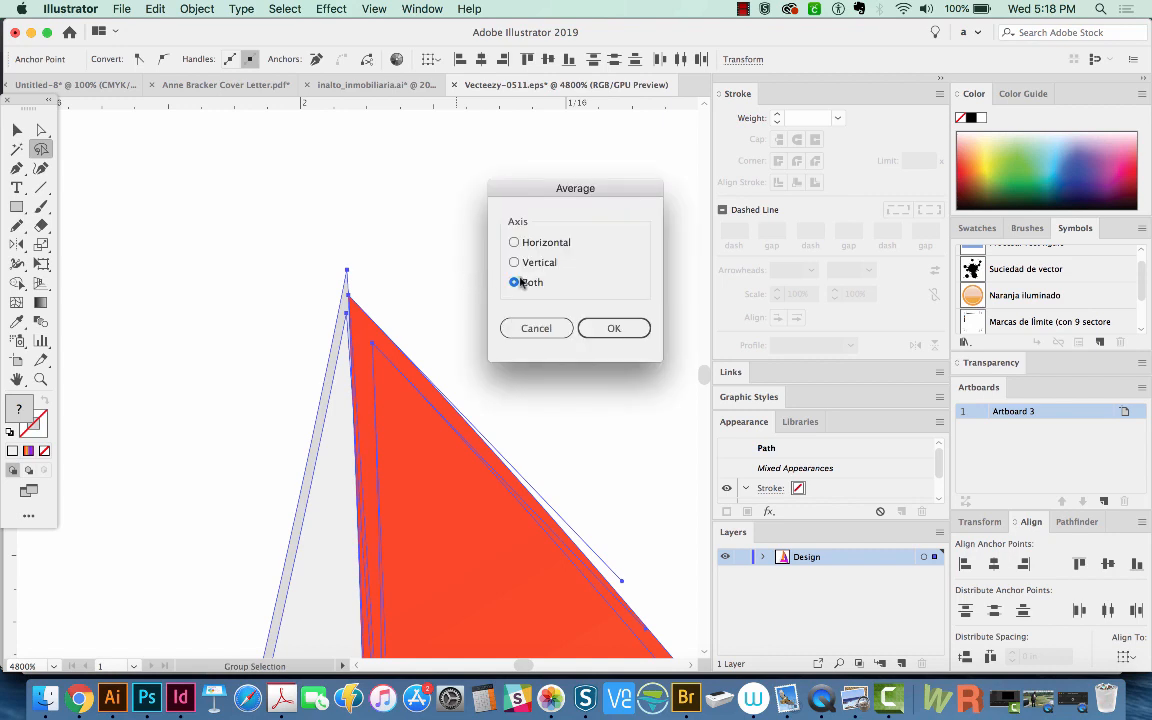
{"action": "mouse_move", "coordinate": [515, 243]}
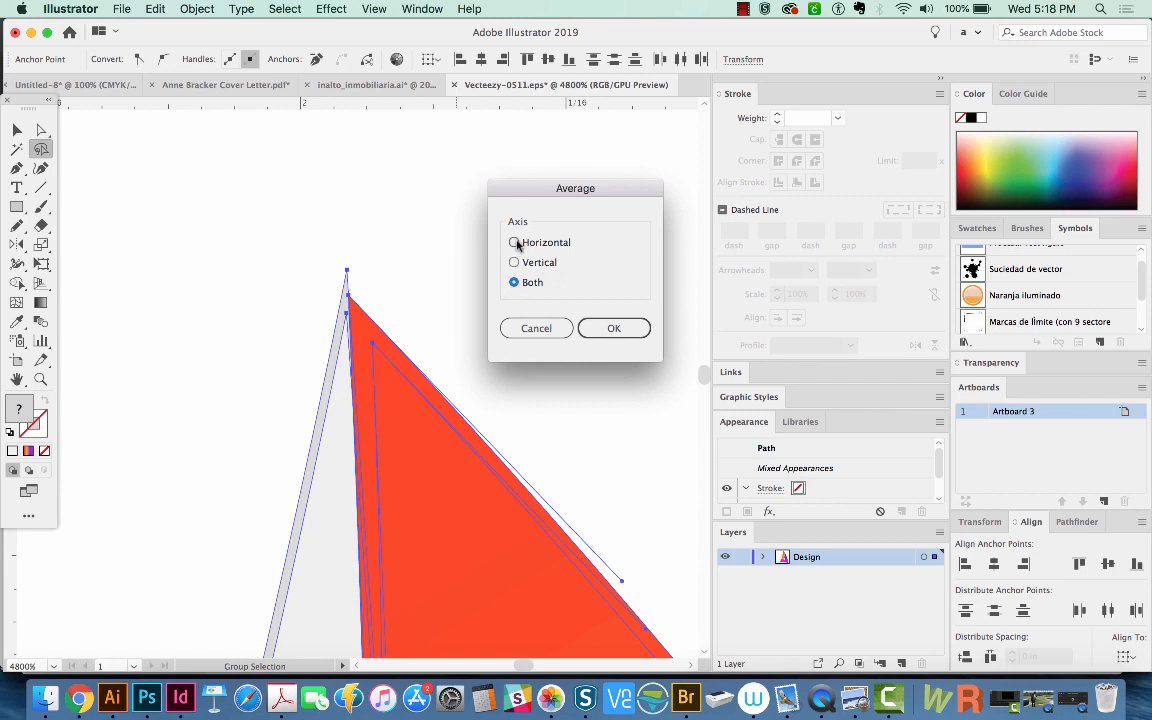
{"action": "left_click", "coordinate": [515, 262]}
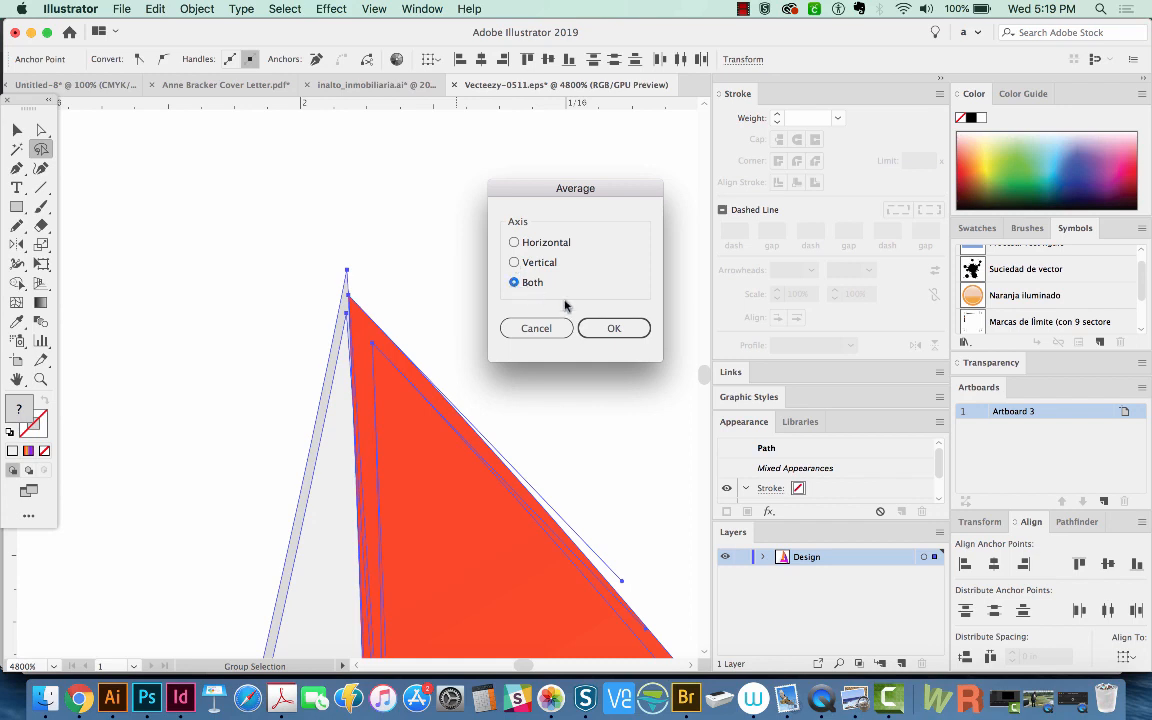
{"action": "left_click", "coordinate": [614, 328]}
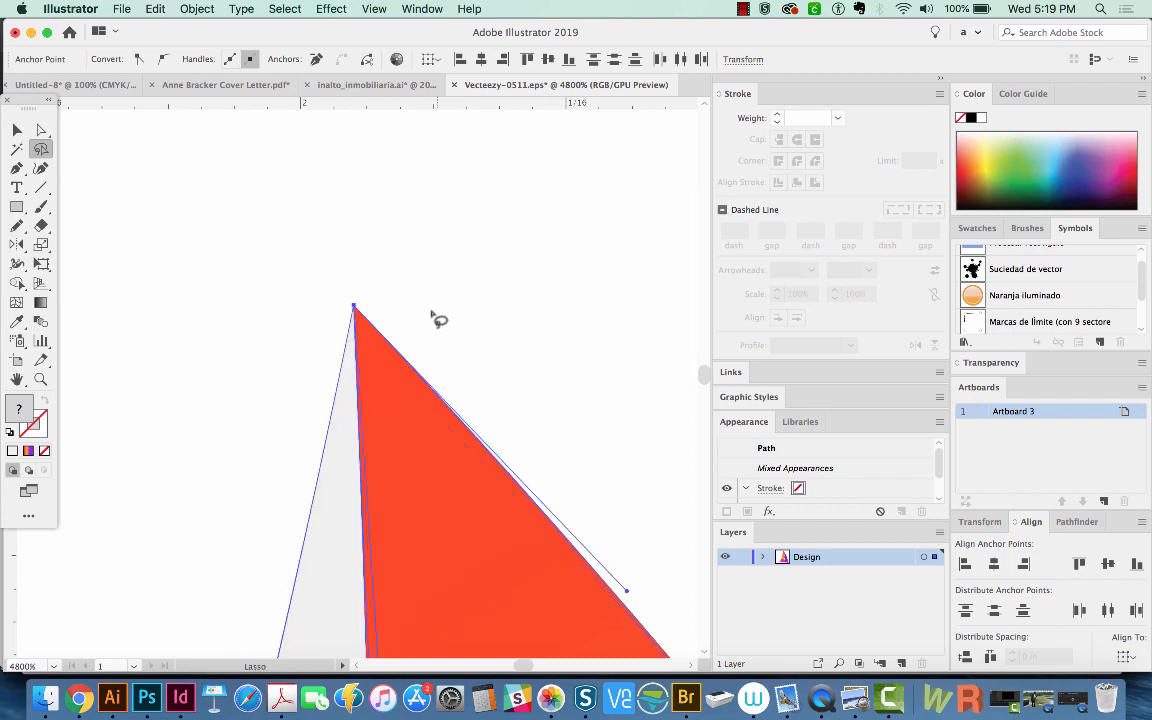
{"action": "mouse_move", "coordinate": [263, 288]}
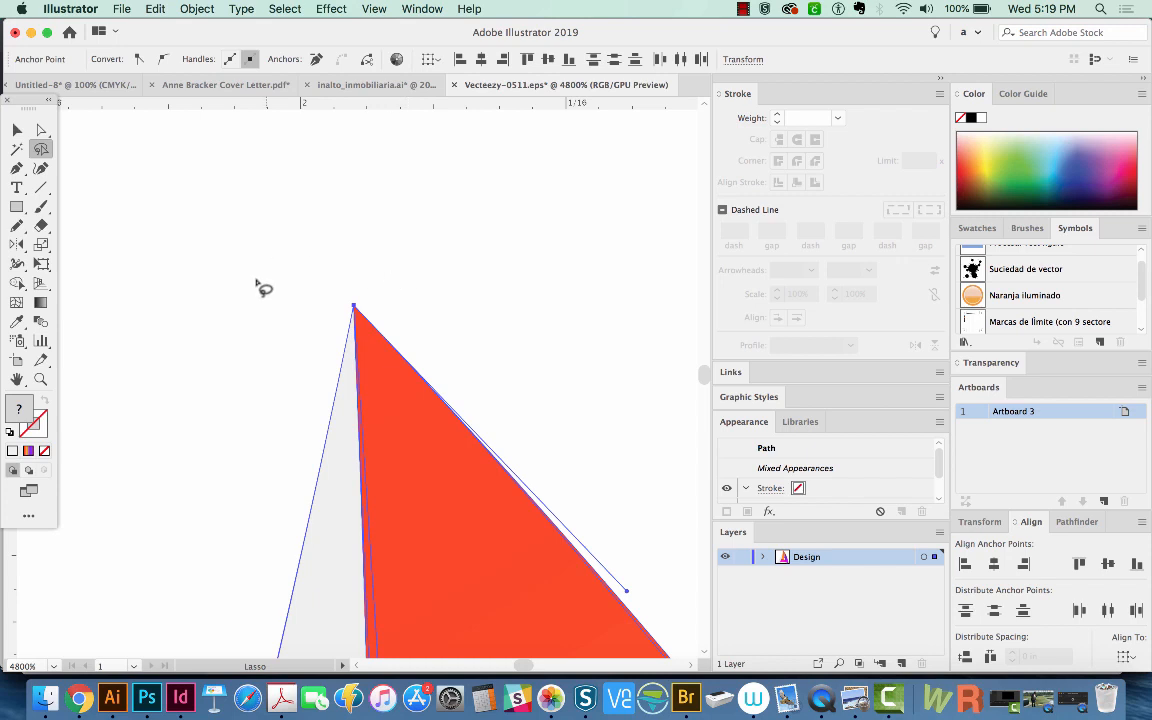
{"action": "mouse_move", "coordinate": [288, 351]}
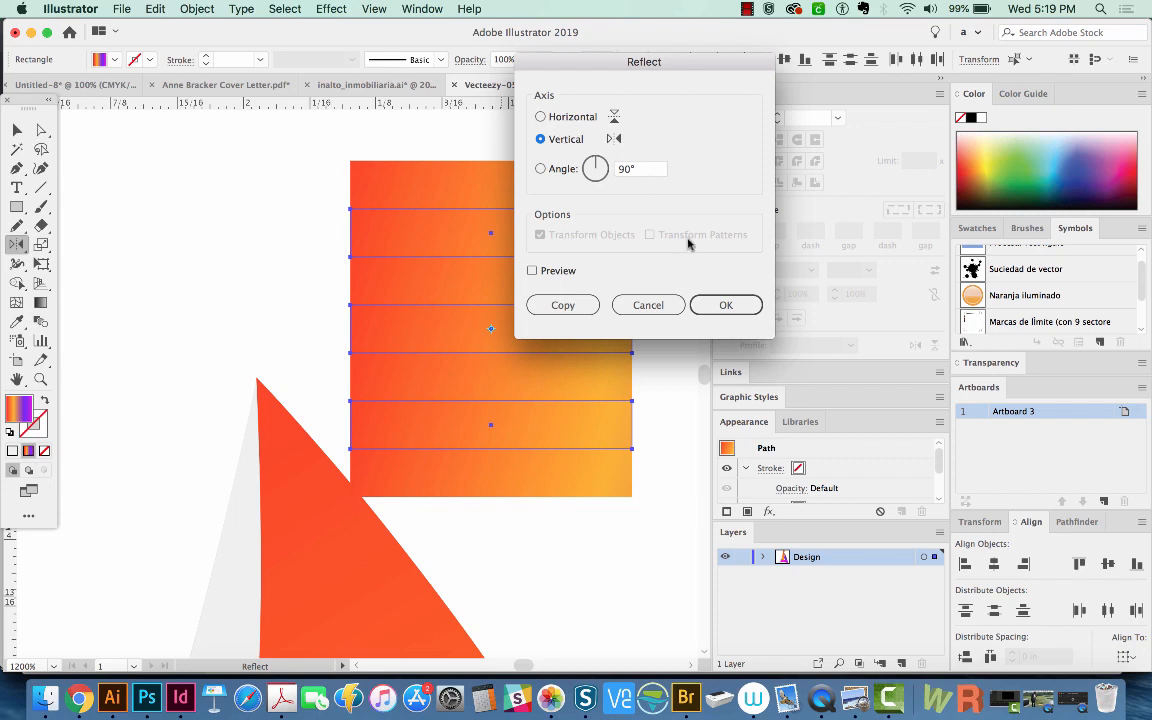
Step: Reflect the alternate stripe rectangles across the vertical axis to reverse their gradients
{"action": "left_click", "coordinate": [726, 305]}
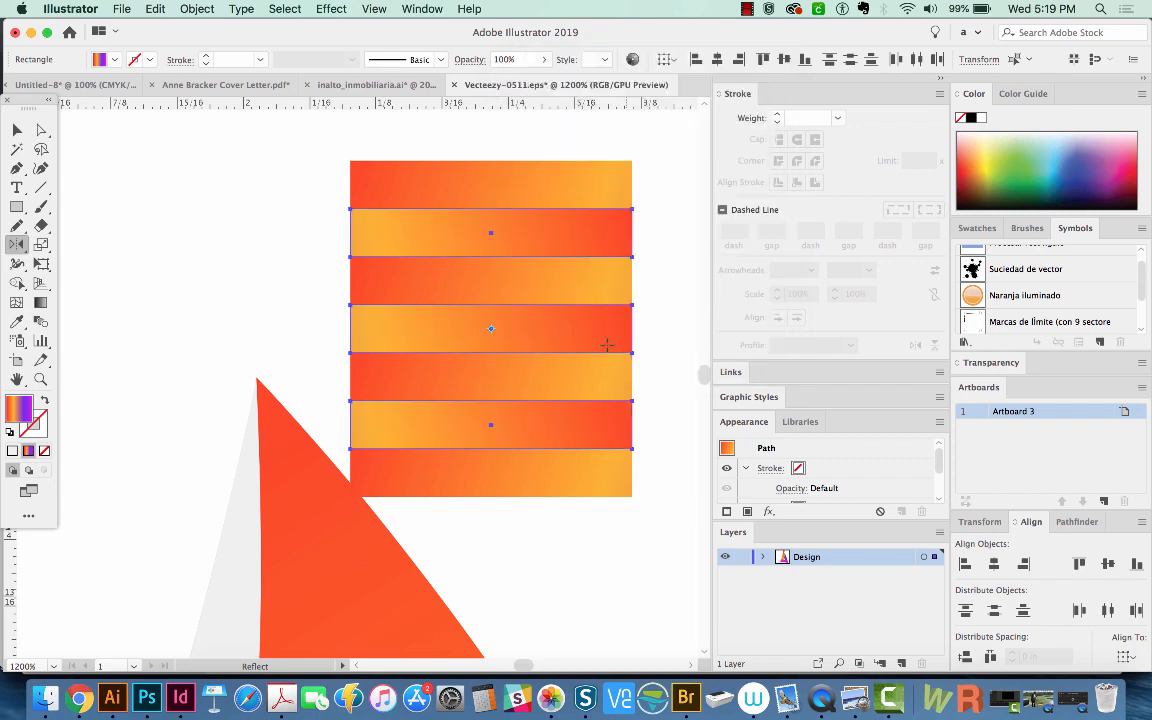
{"action": "mouse_move", "coordinate": [650, 419]}
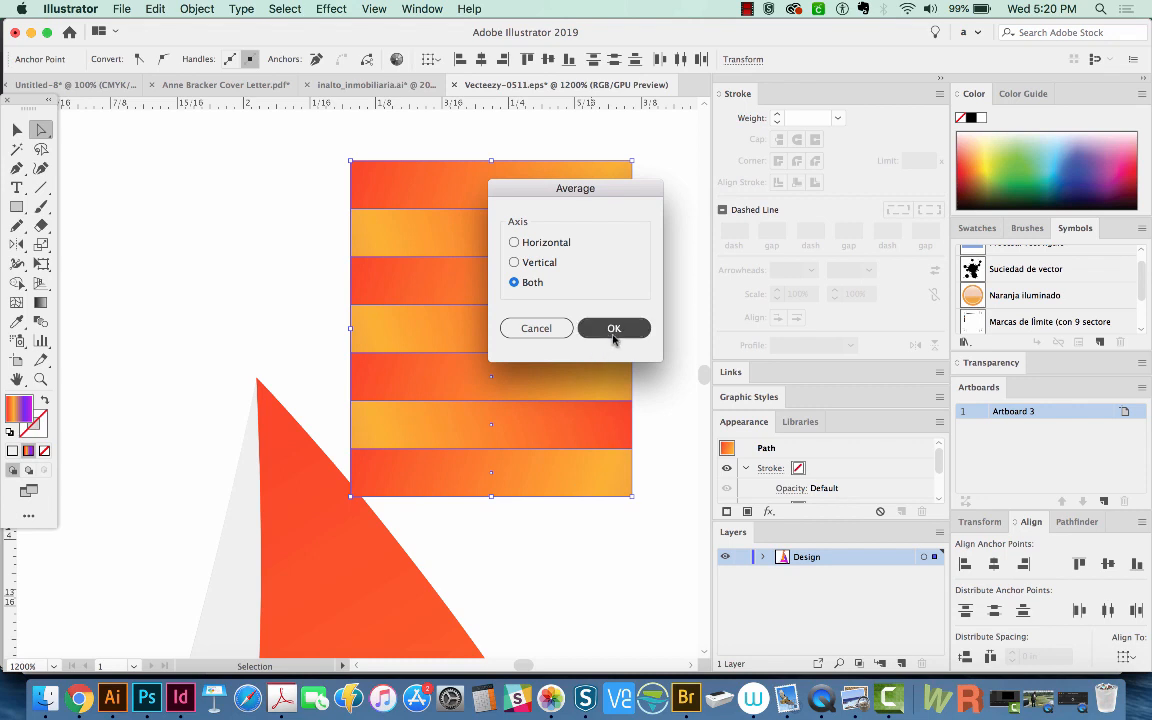
Step: Average the stripes' right-edge anchors on both axes into a single point
{"action": "left_click", "coordinate": [614, 328]}
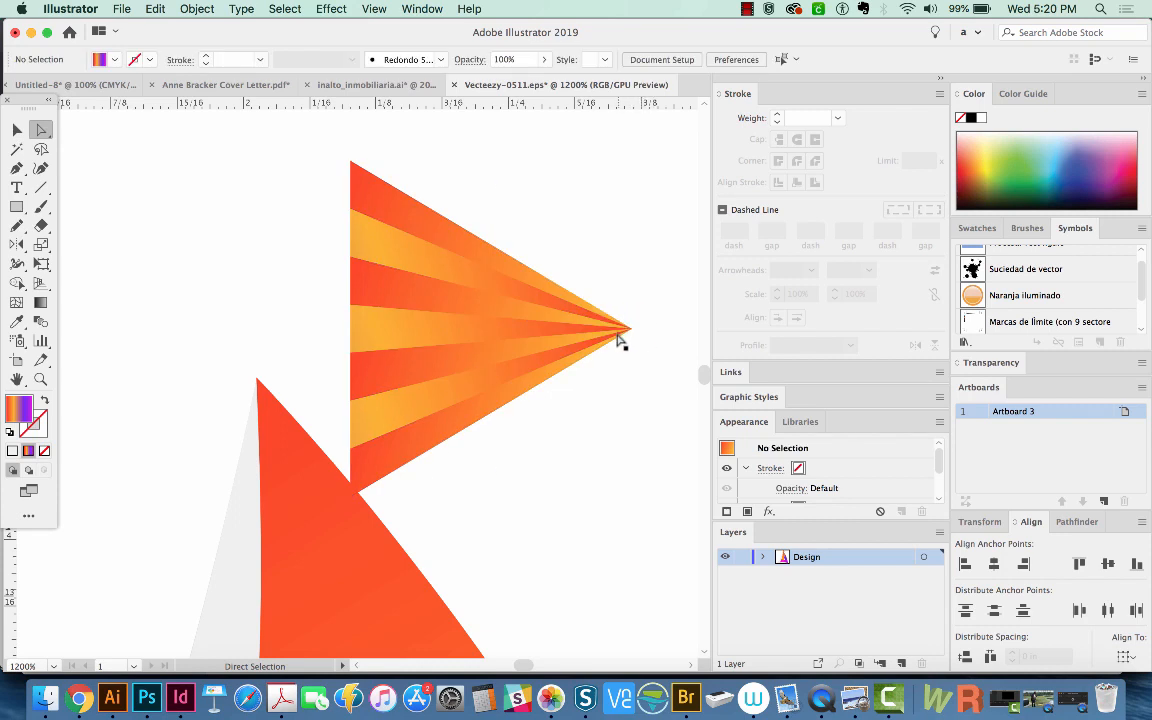
{"action": "mouse_move", "coordinate": [645, 328]}
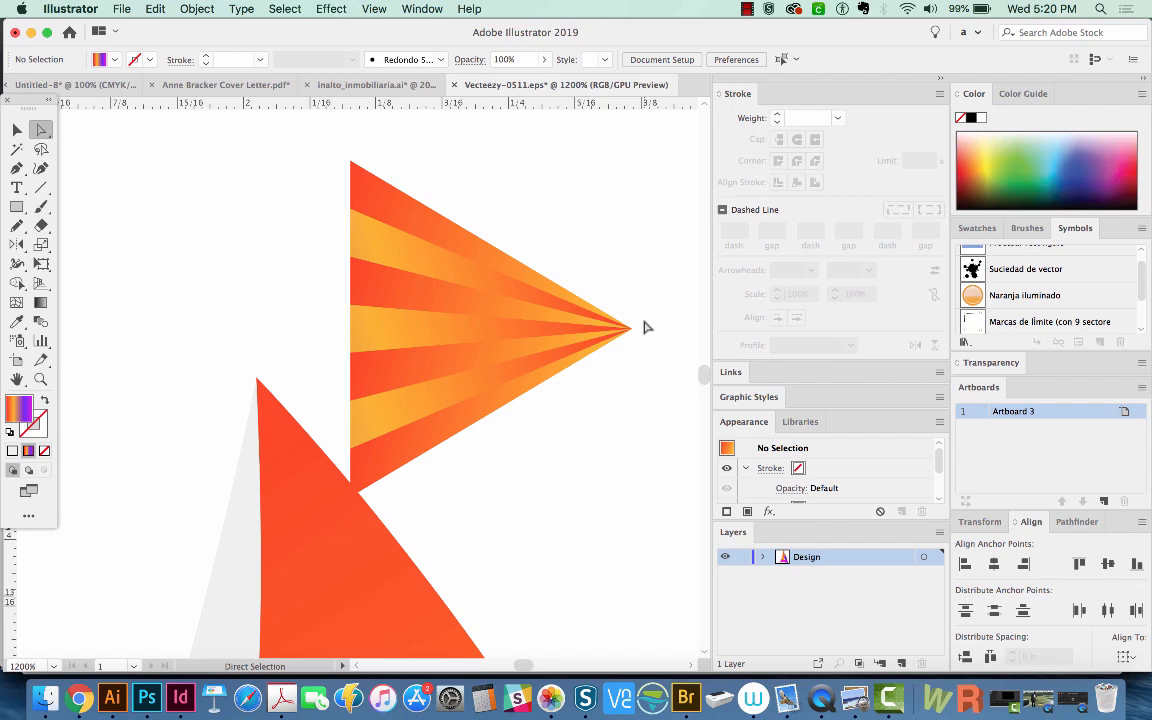
{"action": "mouse_move", "coordinate": [1030, 537]}
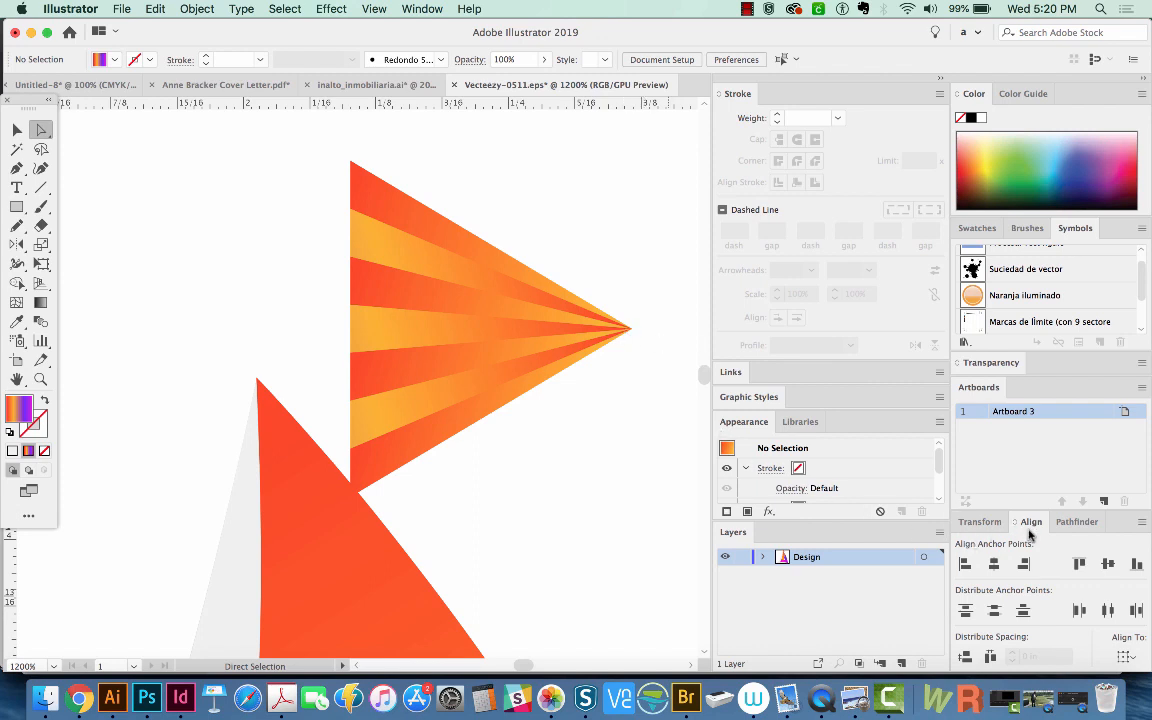